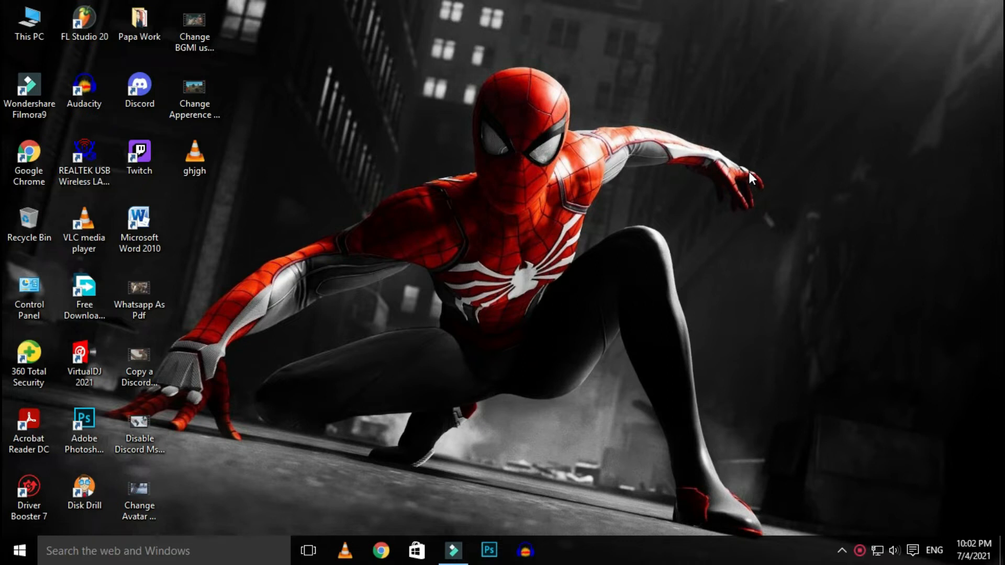
{"action": "mouse_move", "coordinate": [707, 193]}
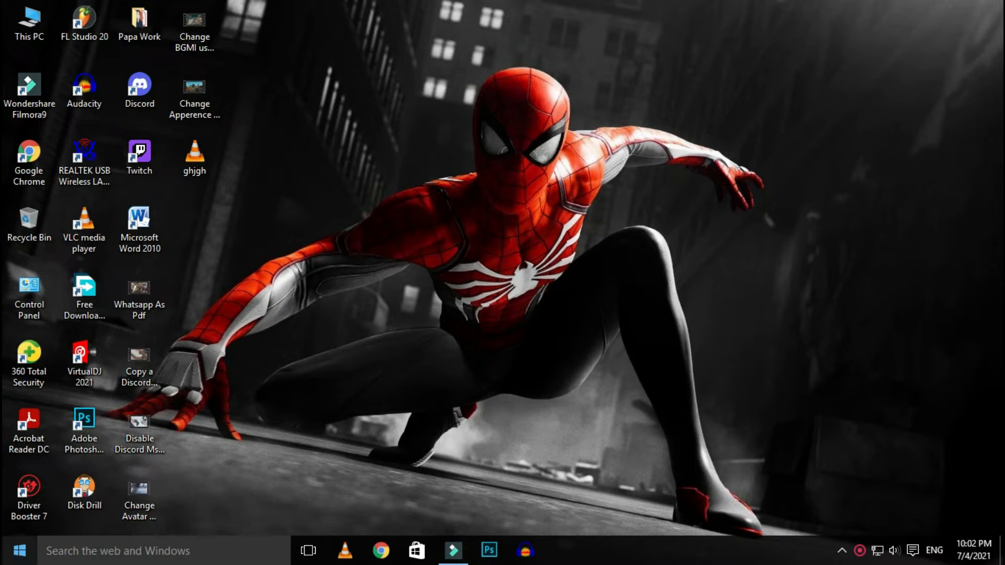
Show the Start button's power-user menu of system tools
{"action": "right_click", "coordinate": [18, 550]}
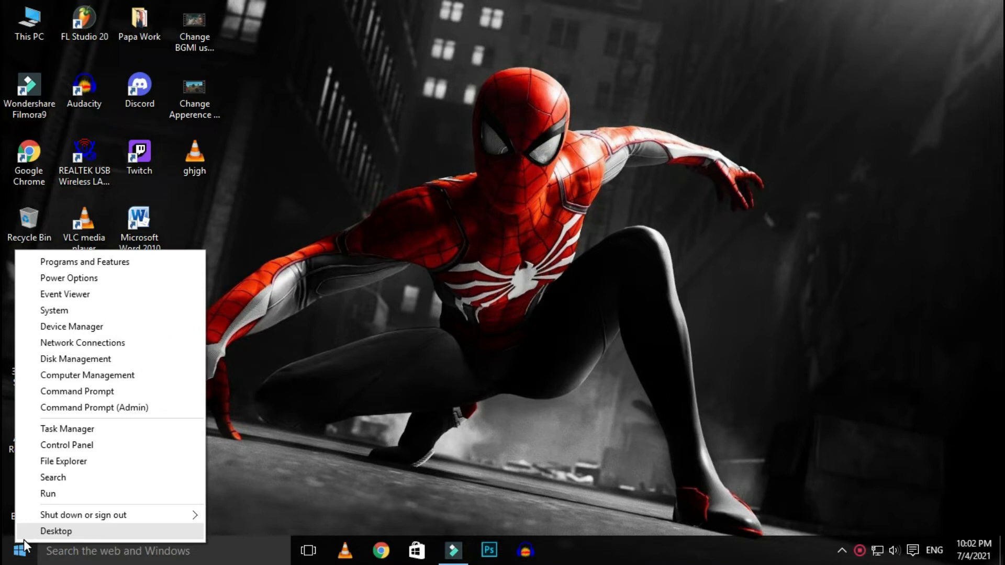
Launch Command Prompt through the Run dialog (cmd)
{"action": "left_click", "coordinate": [55, 531]}
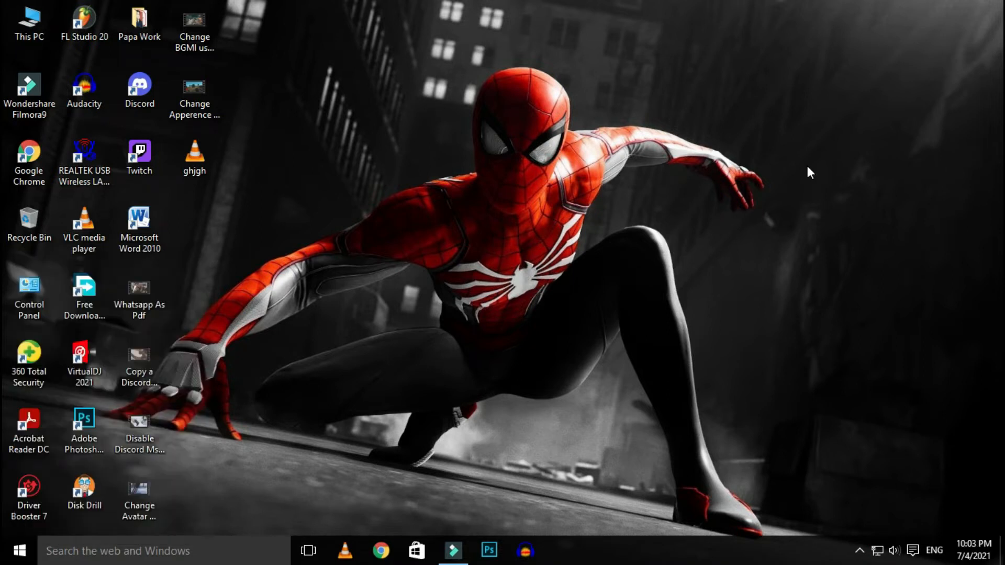
{"action": "key", "text": "Win+r"}
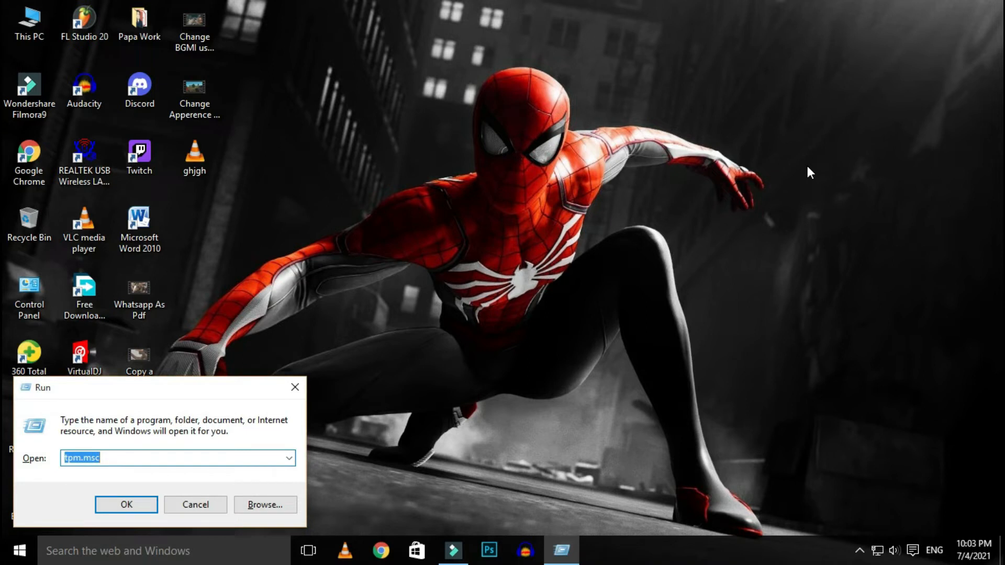
{"action": "type", "text": "cm"}
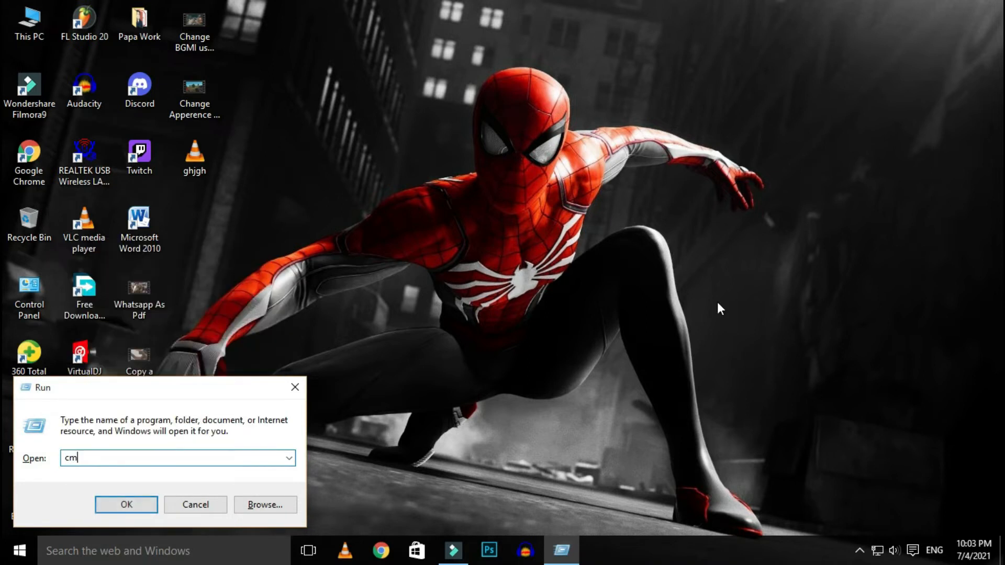
{"action": "left_click", "coordinate": [126, 505]}
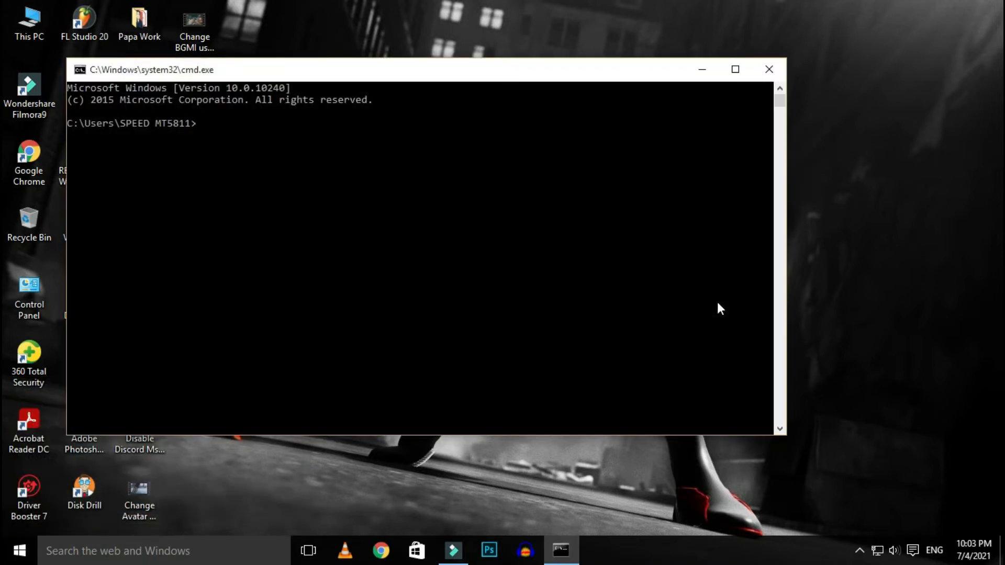
Run diskmgmt.msc to bring up Disk Management with the volume list
{"action": "type", "text": "dis."}
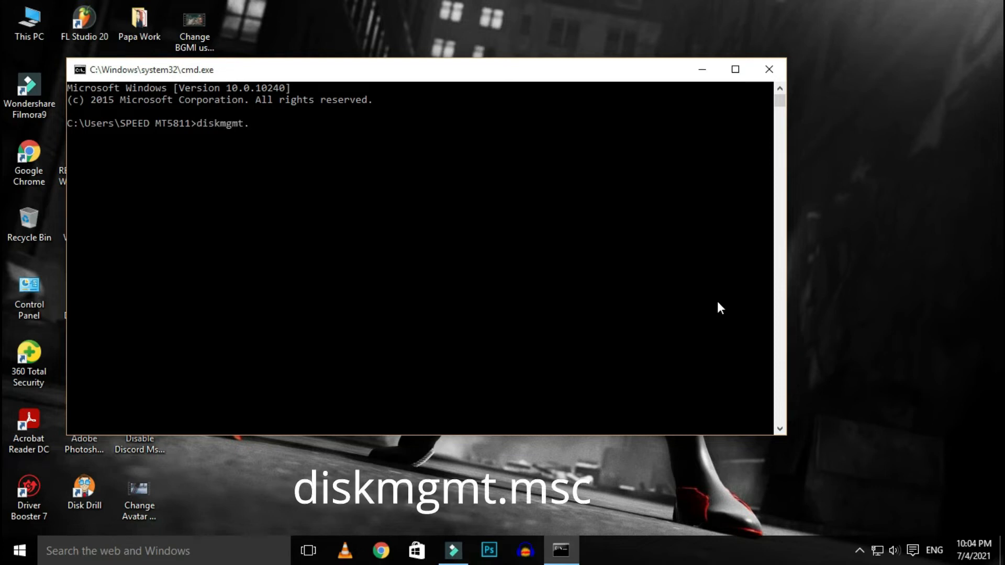
{"action": "type", "text": "."}
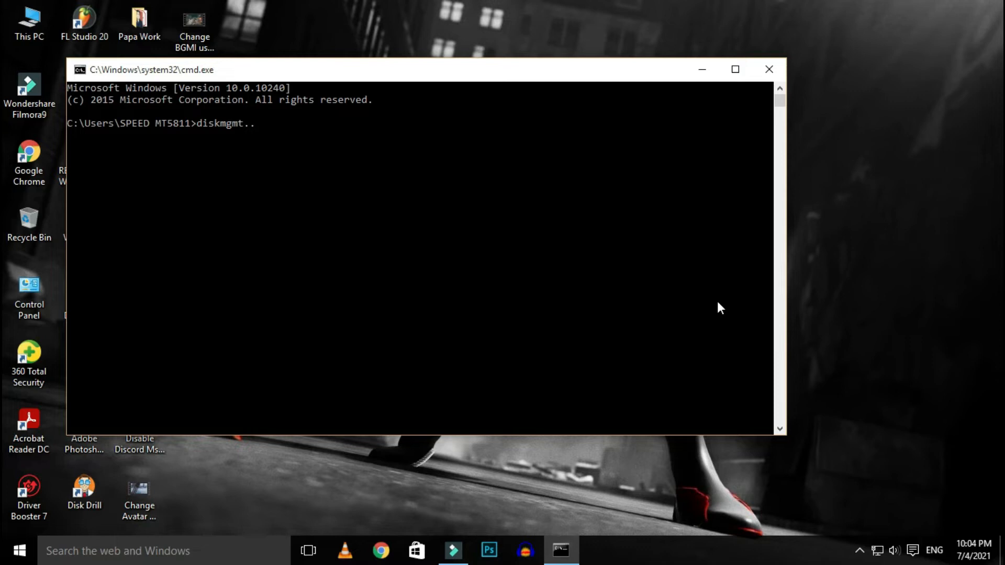
{"action": "key", "text": "enter"}
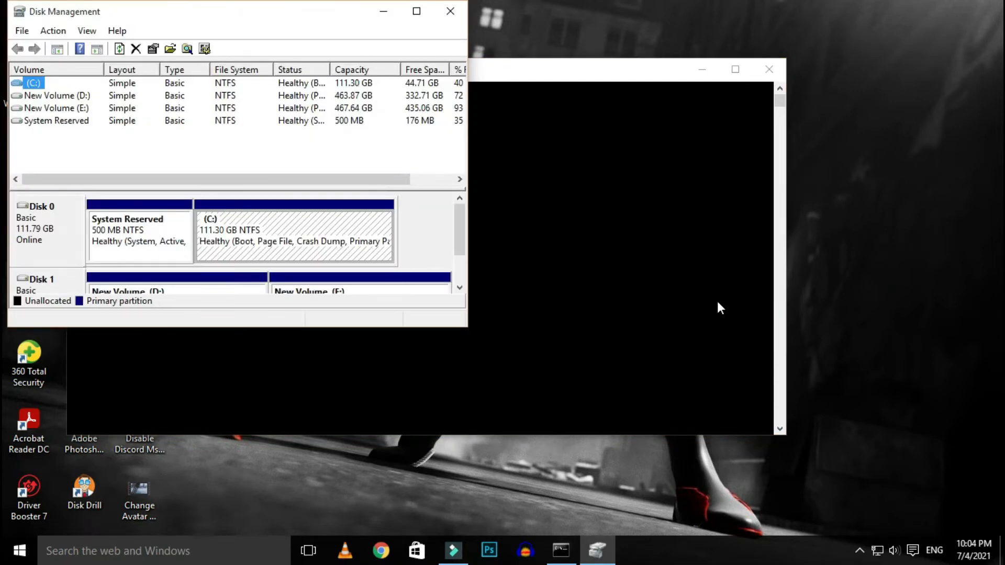
Explore a volume from Disk Management so drive E: shows its four folders in File Explorer
{"action": "right_click", "coordinate": [48, 101]}
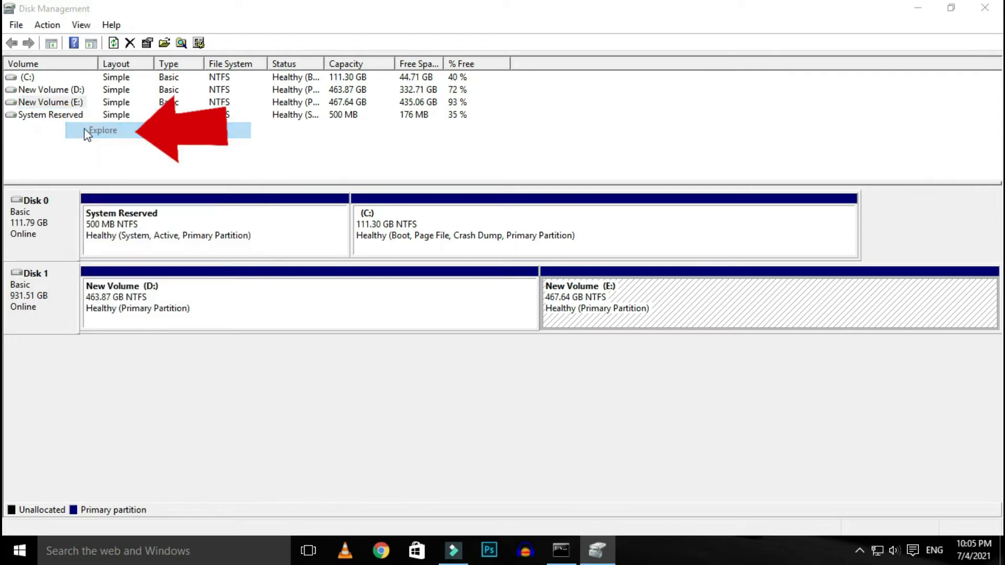
{"action": "left_click", "coordinate": [103, 130]}
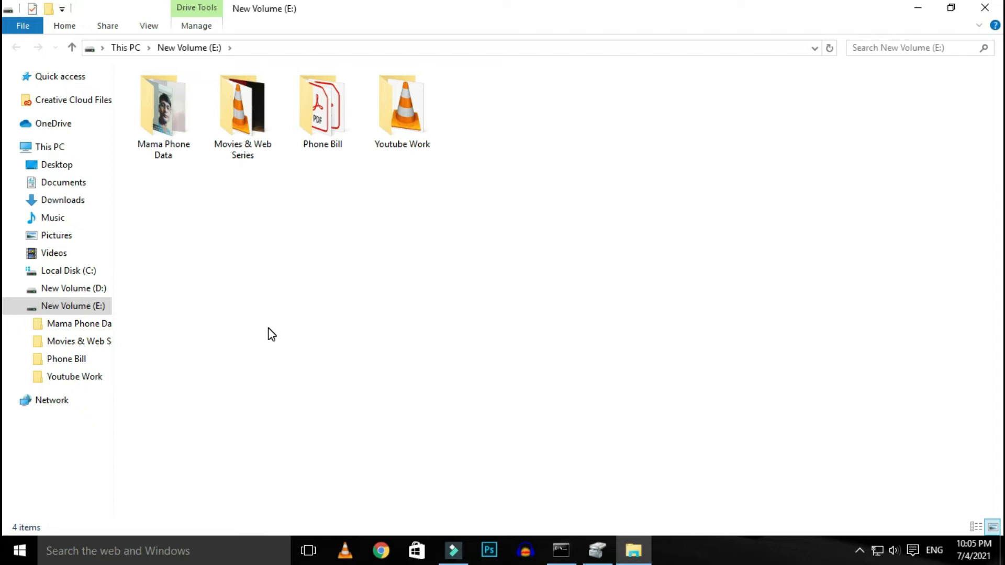
Start changing New Volume (E:)'s letter and show the list of available drive letters
{"action": "right_click", "coordinate": [48, 102]}
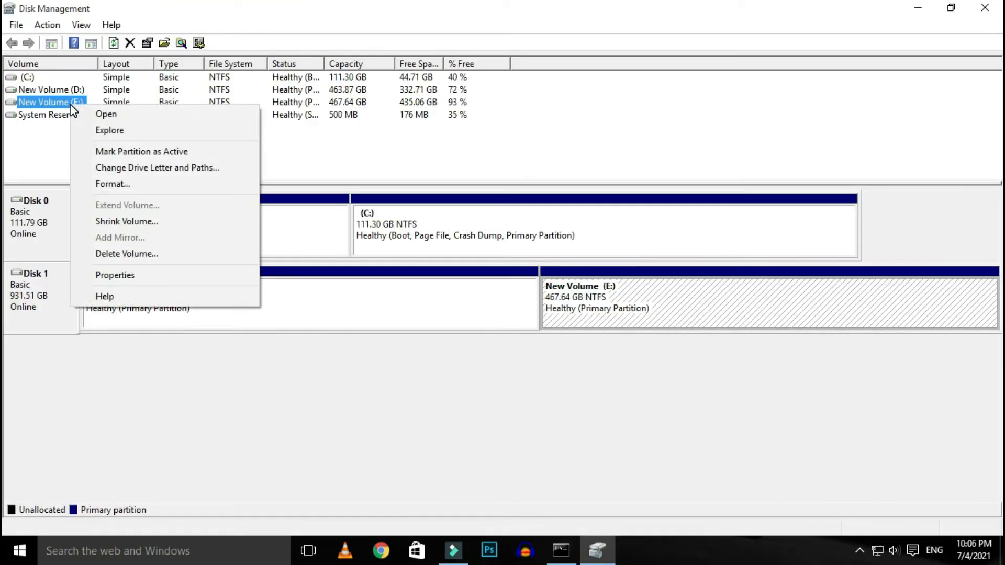
{"action": "mouse_move", "coordinate": [163, 168]}
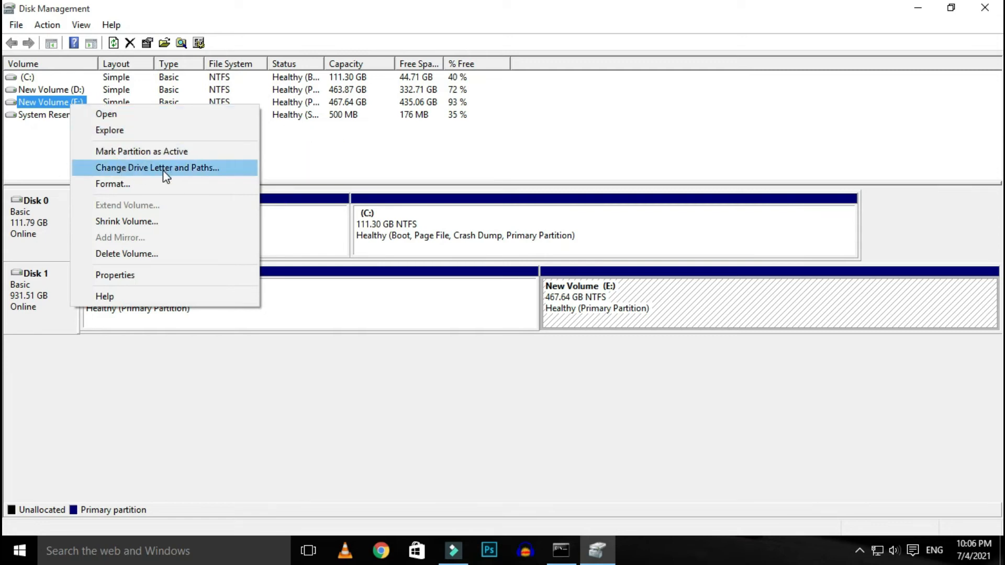
{"action": "left_click", "coordinate": [157, 168]}
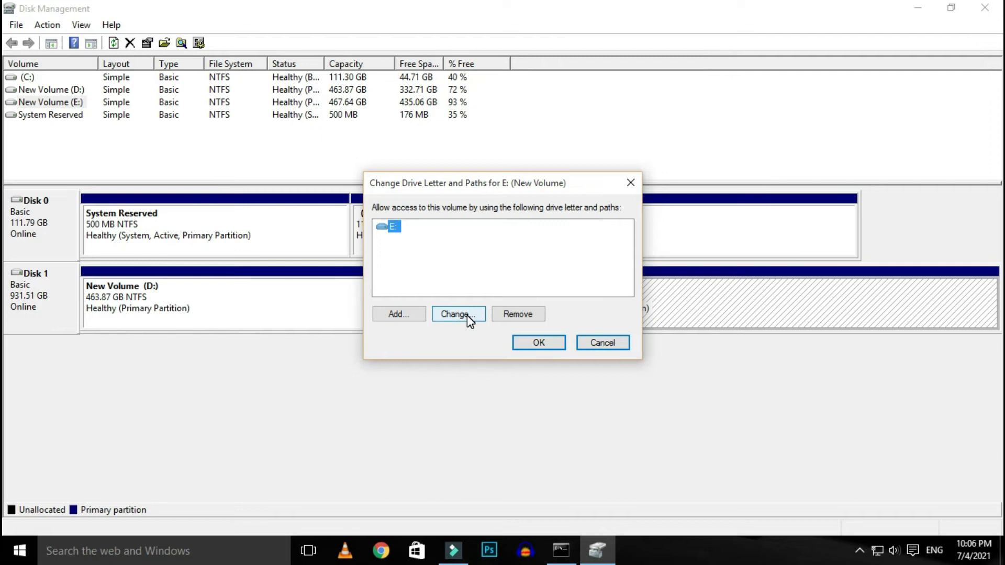
{"action": "left_click", "coordinate": [457, 314]}
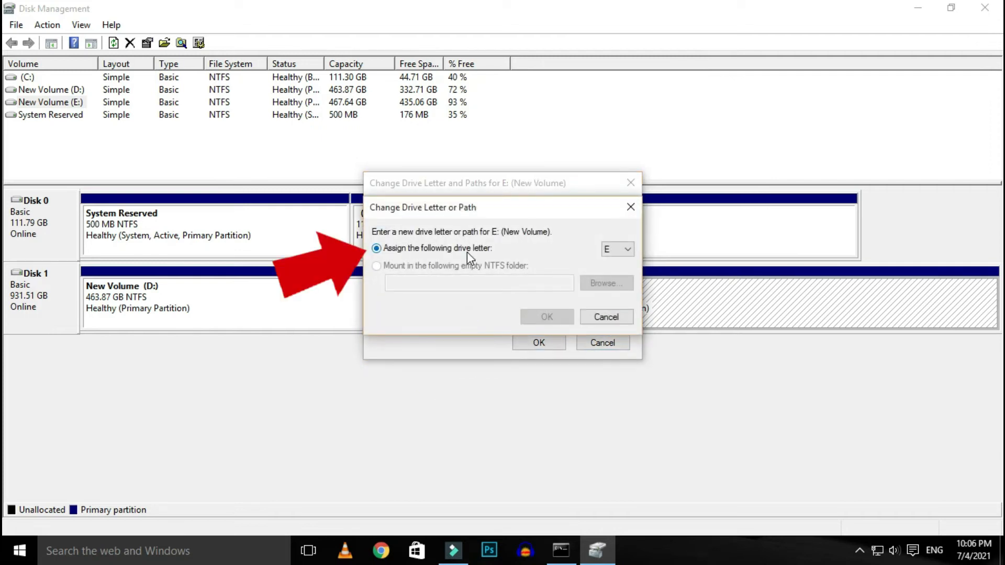
{"action": "left_click", "coordinate": [626, 249]}
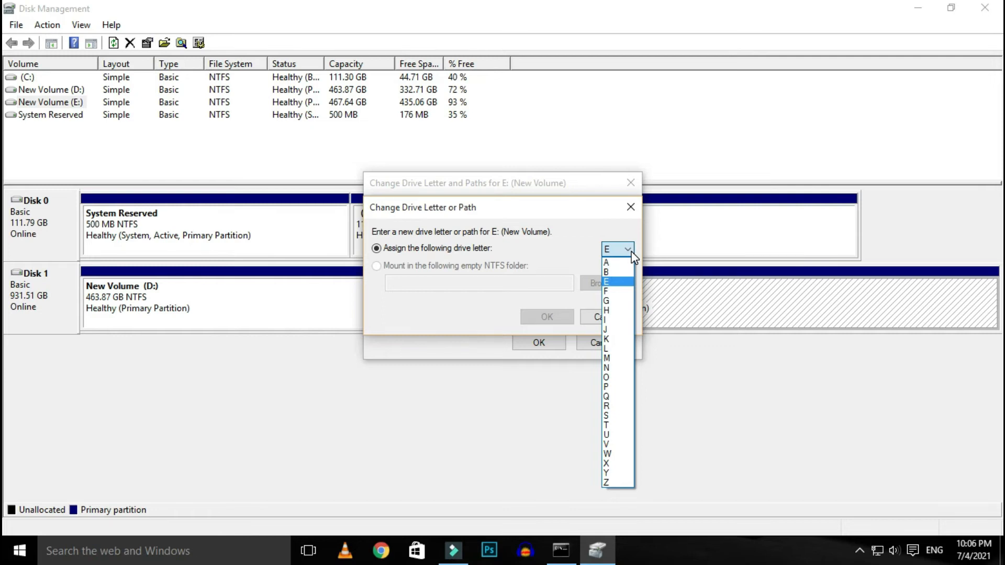
Assign letter S: to the volume and confirm the drive-letter warning
{"action": "left_click", "coordinate": [606, 416]}
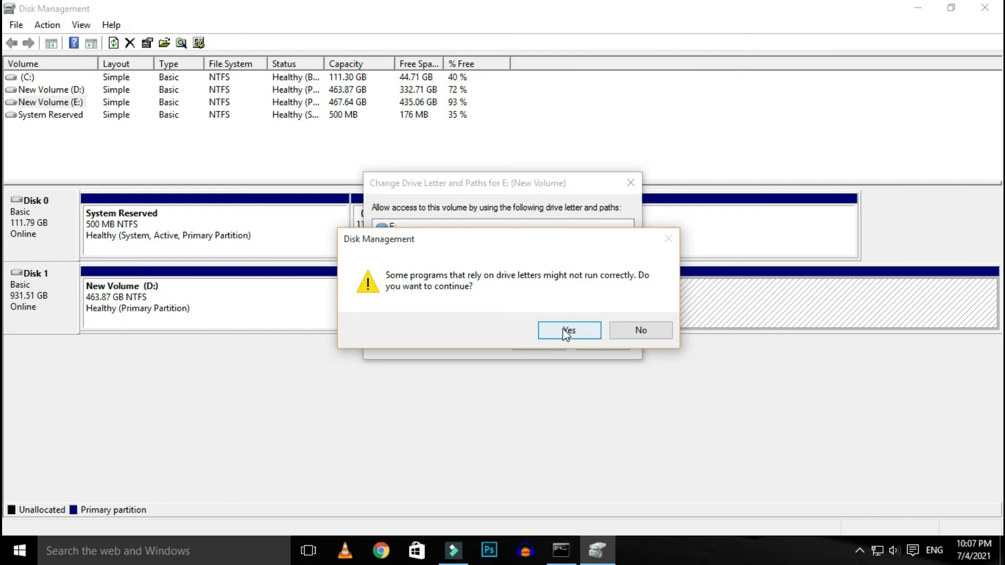
{"action": "left_click", "coordinate": [568, 330]}
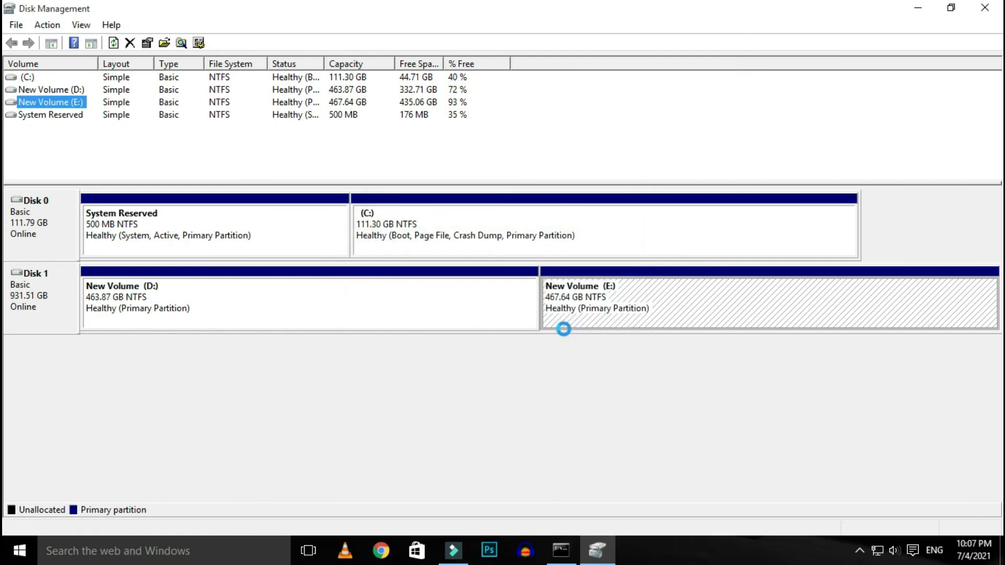
{"action": "mouse_move", "coordinate": [564, 329]}
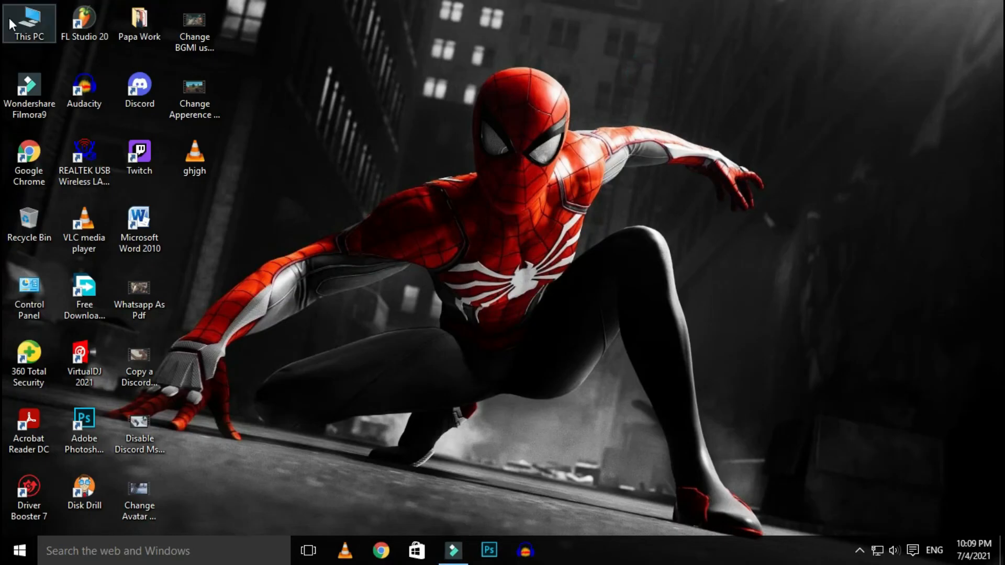
From This PC, enter New Volume (S:) to see its four folders intact
{"action": "double_click", "coordinate": [29, 22]}
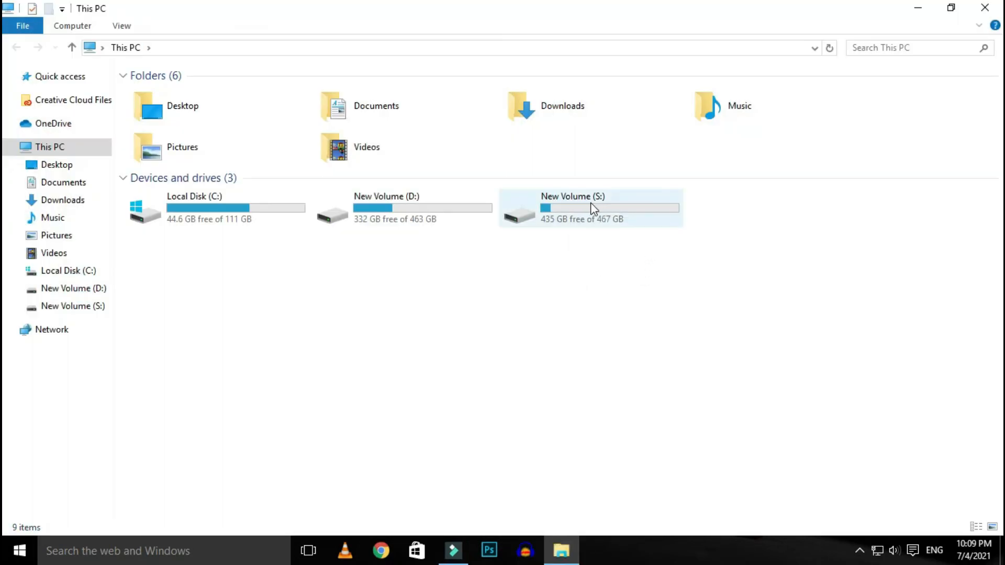
{"action": "double_click", "coordinate": [589, 207]}
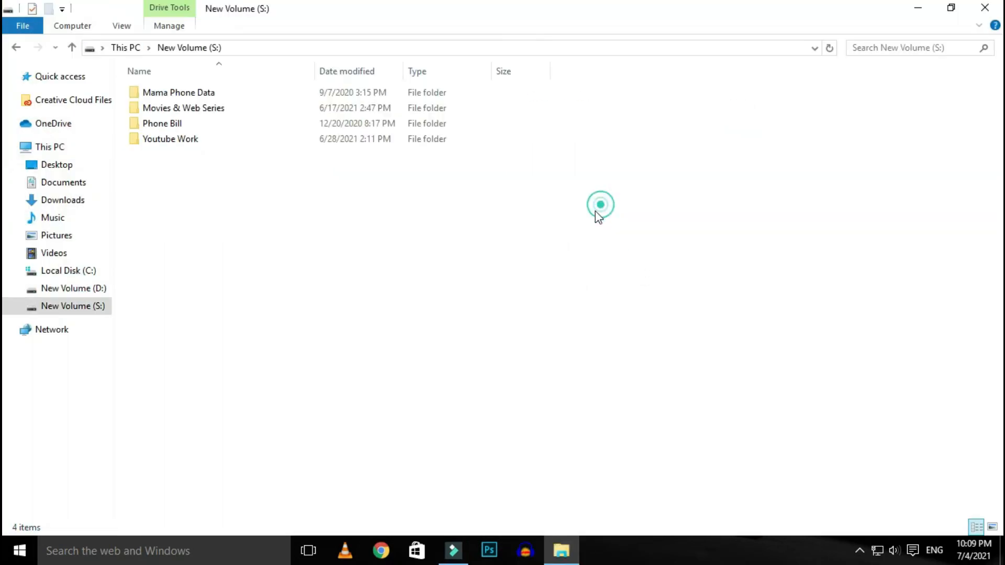
{"action": "right_click", "coordinate": [601, 209]}
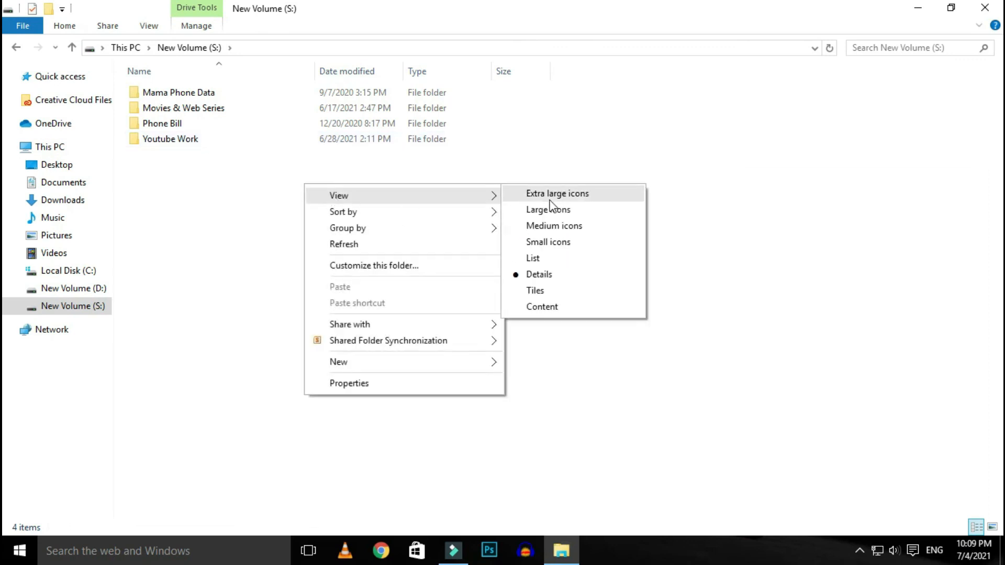